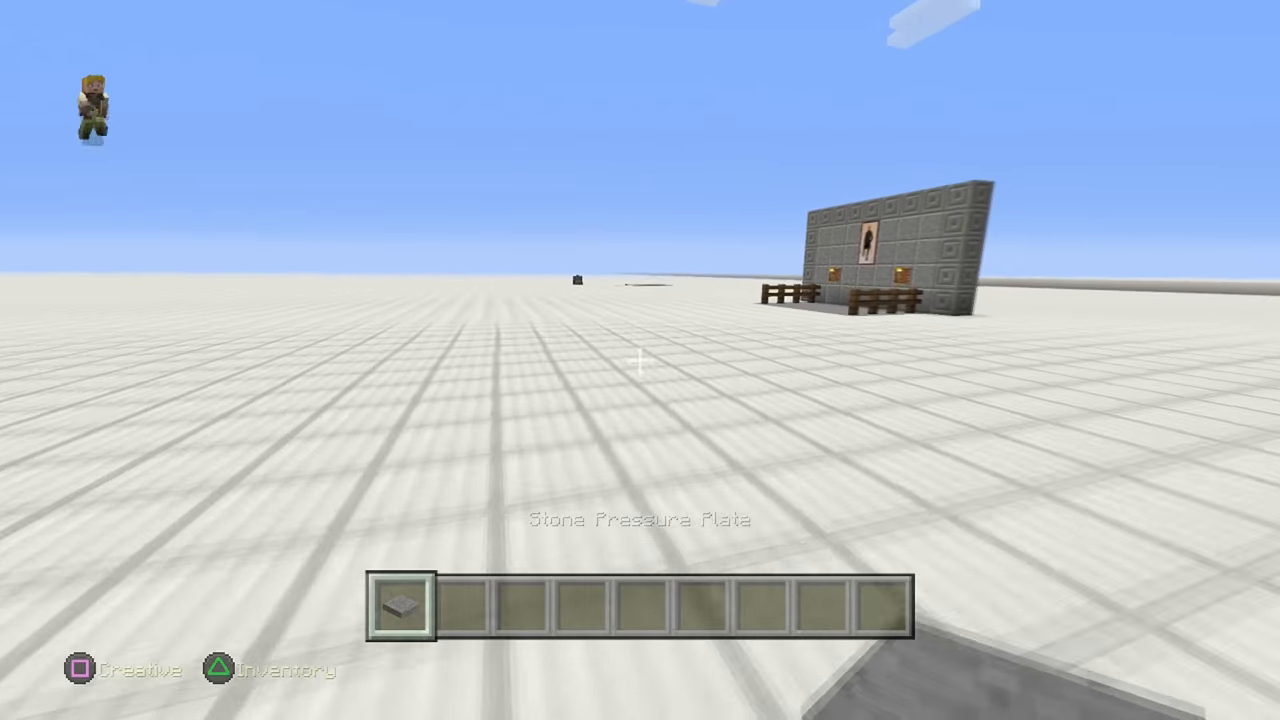
mouse_move(640, 360)
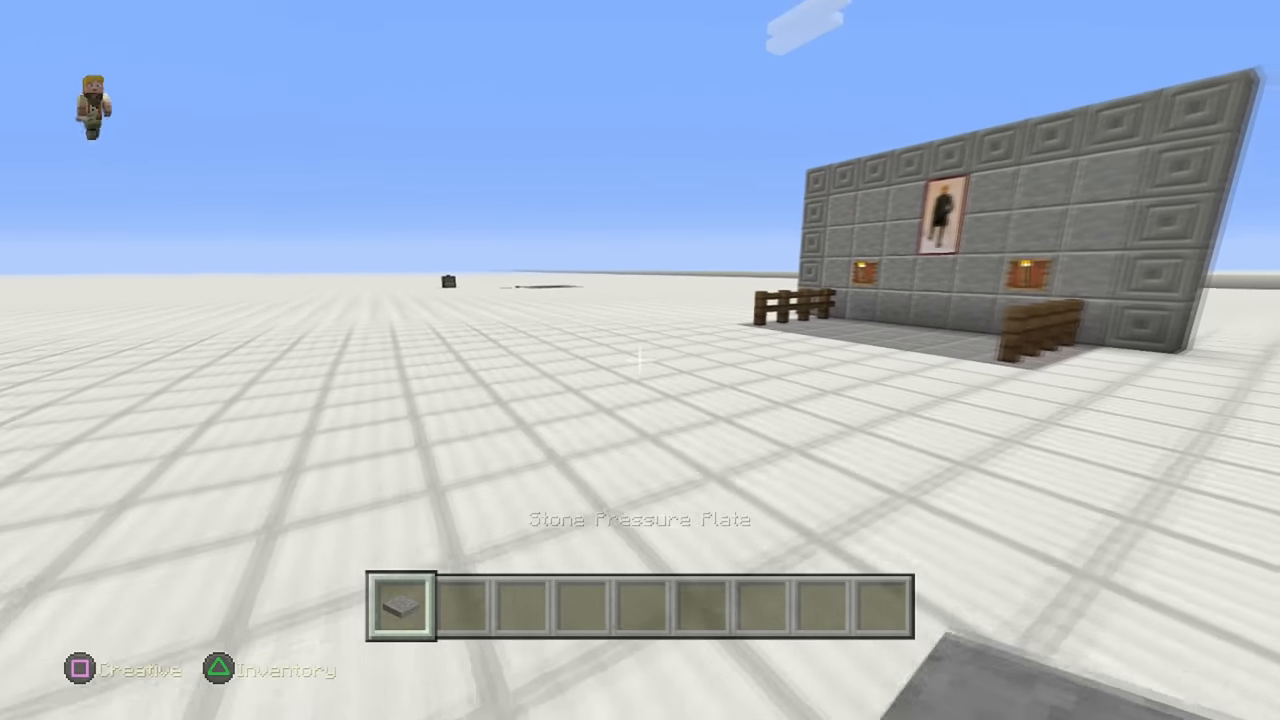
mouse_move(640, 360)
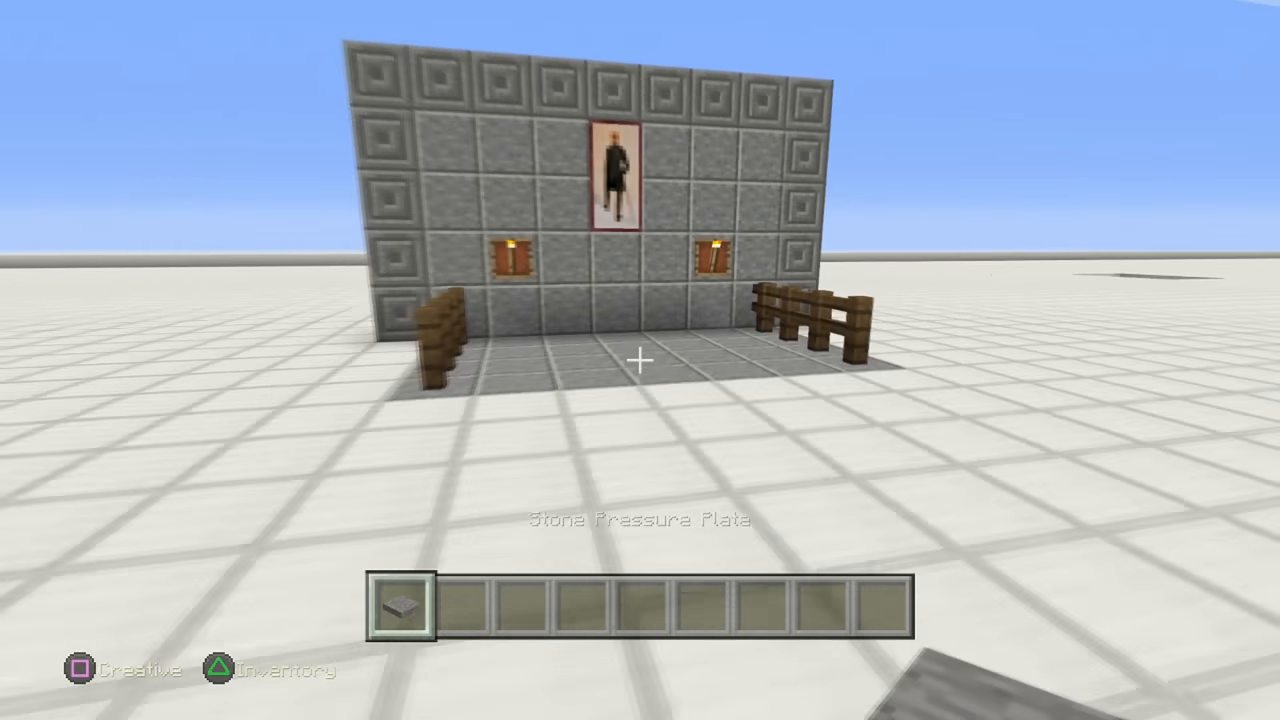
mouse_move(640, 360)
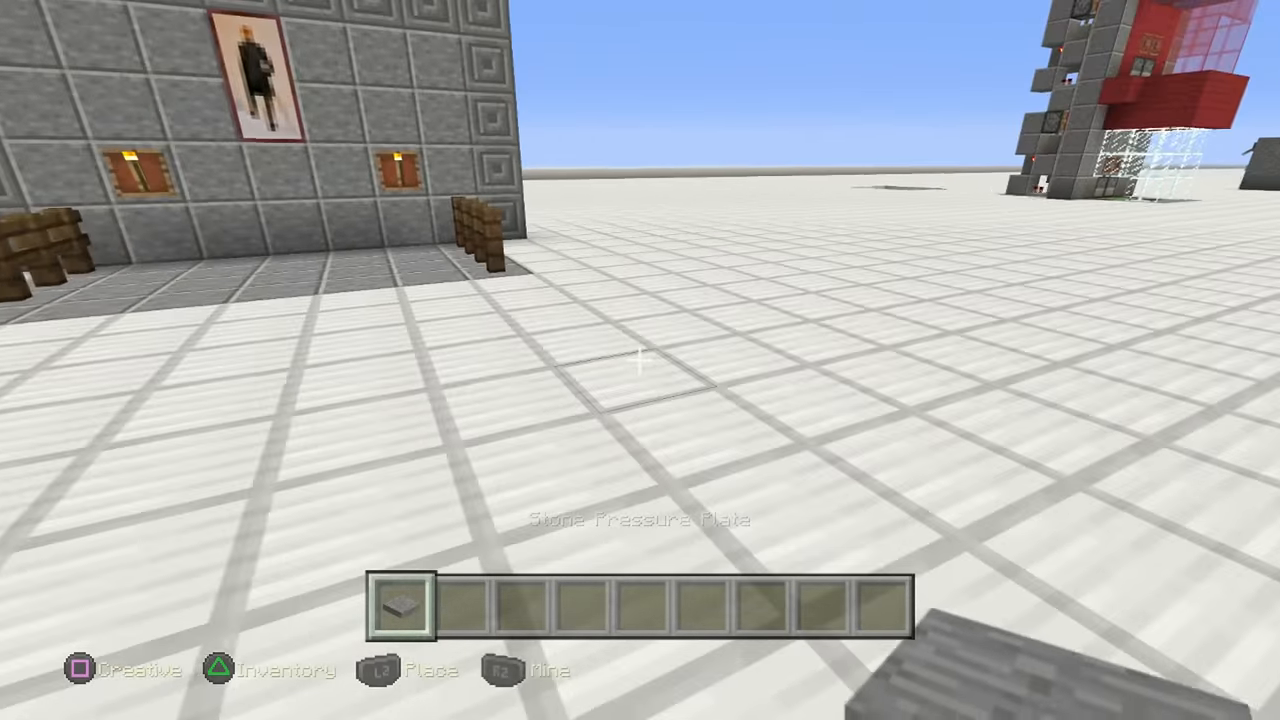
mouse_move(640, 368)
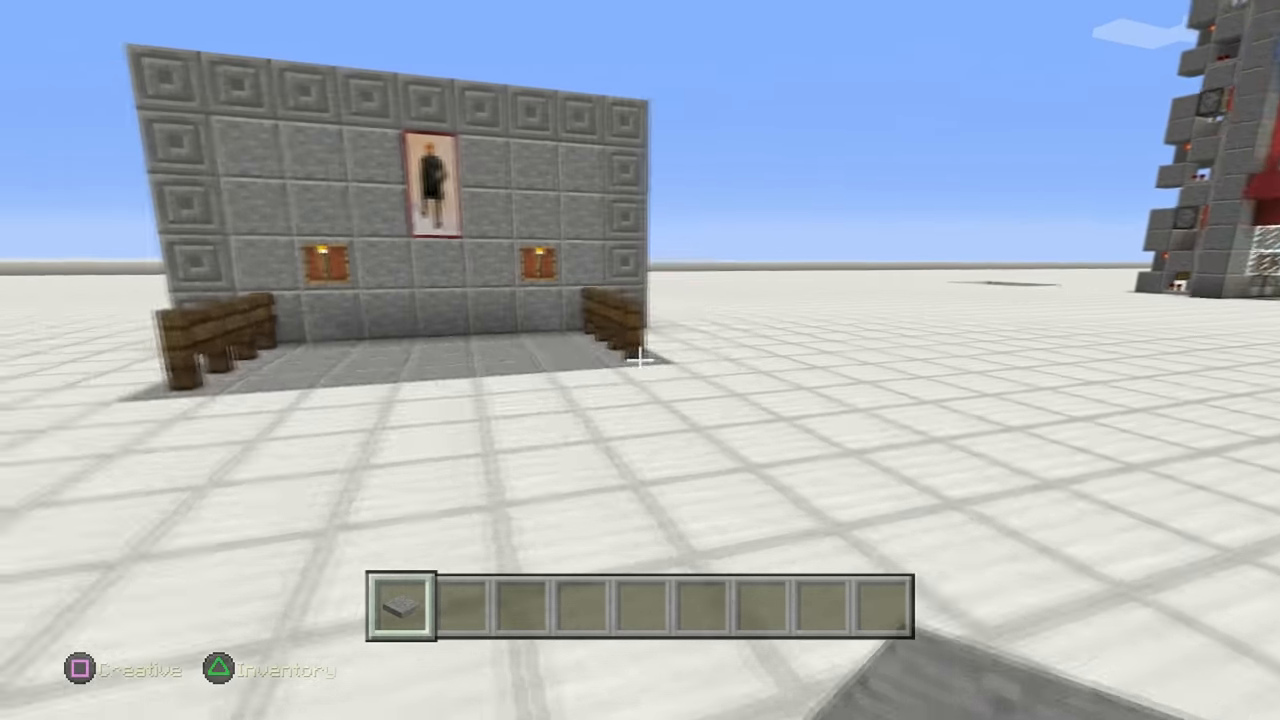
mouse_move(640, 360)
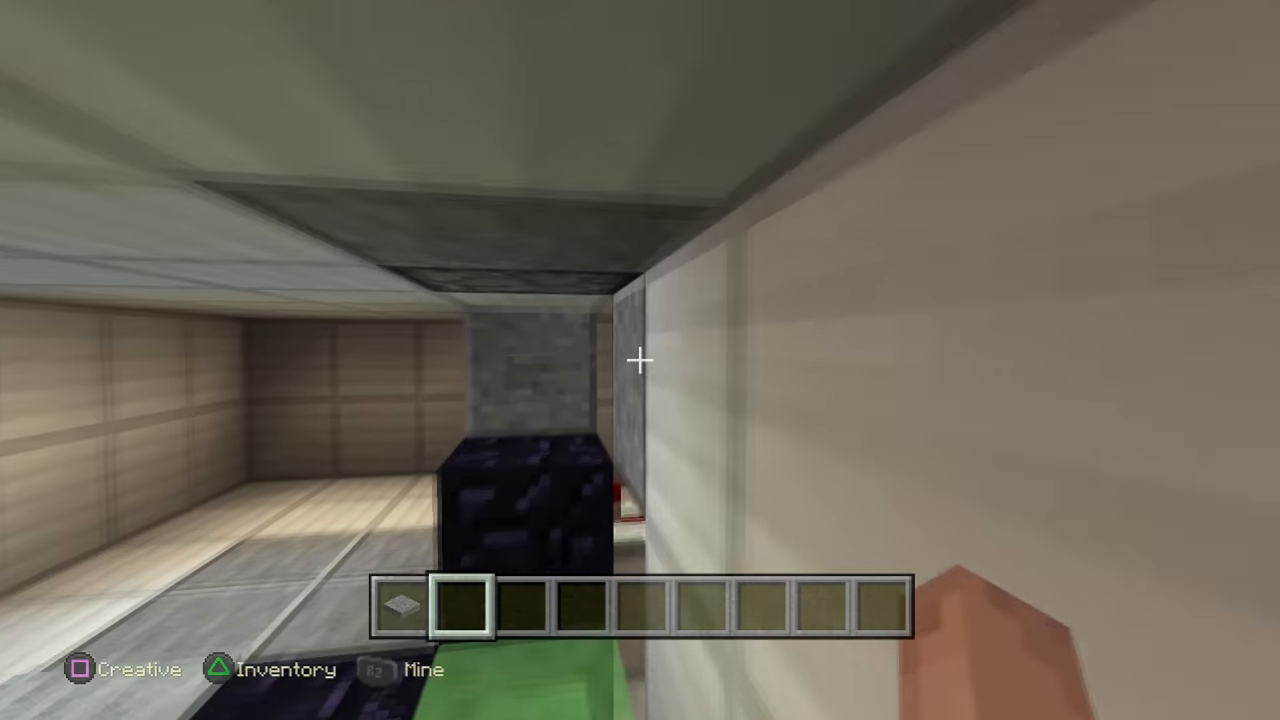
mouse_move(640, 360)
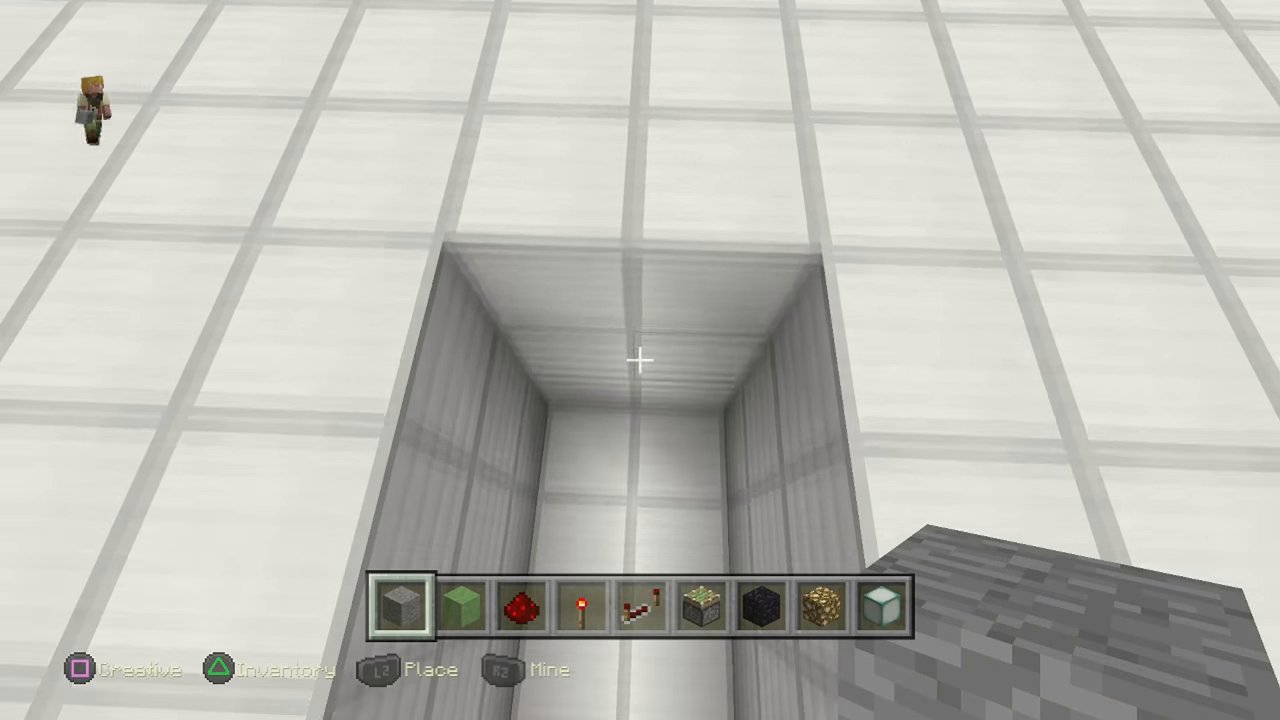
mouse_move(640, 360)
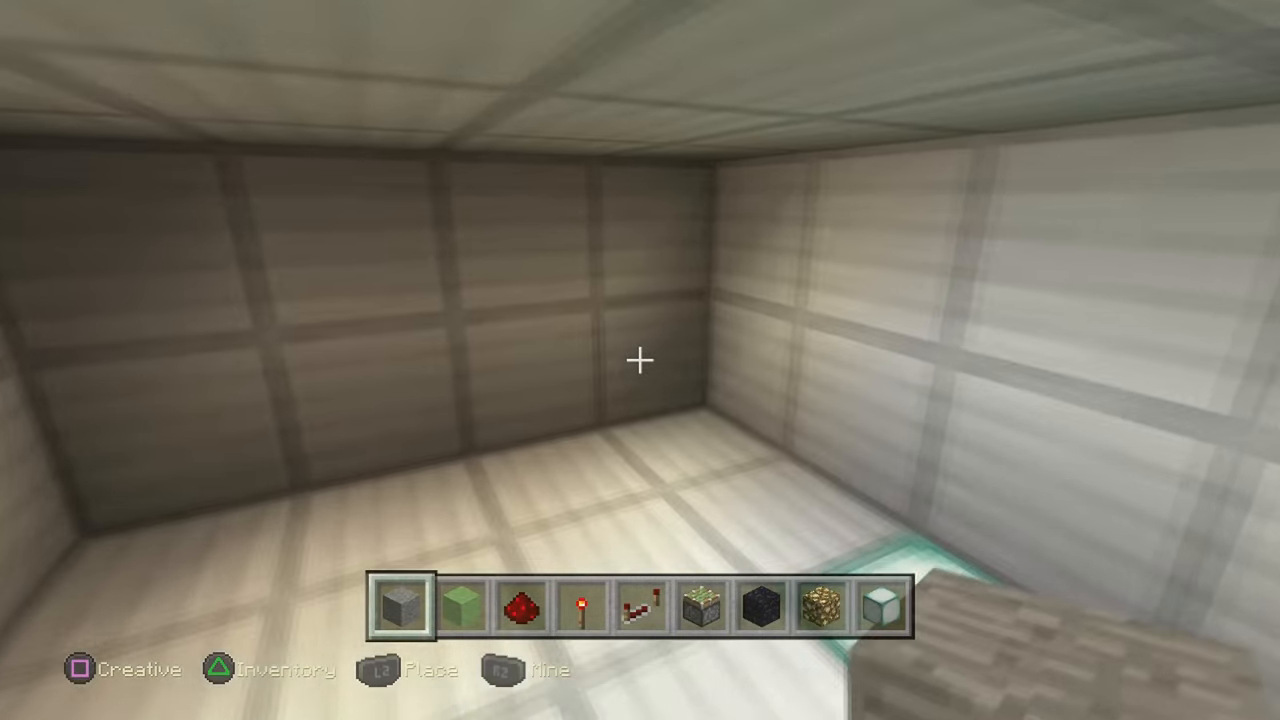
mouse_move(640, 360)
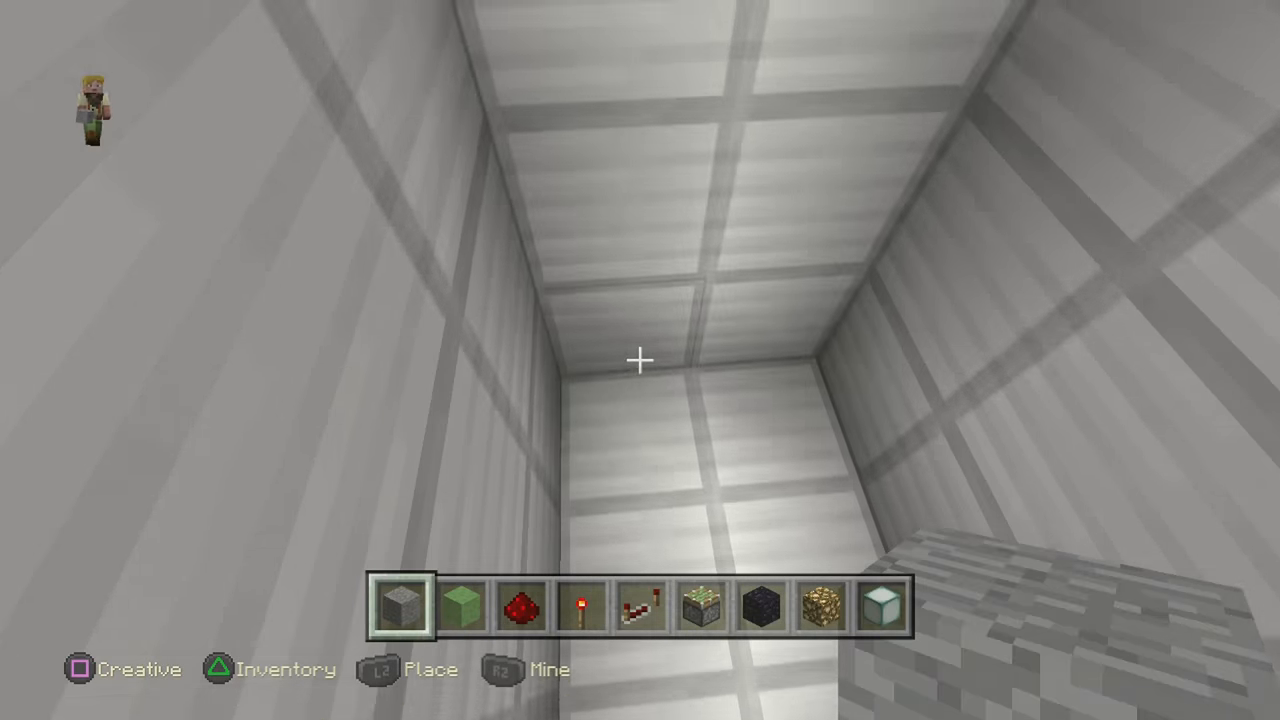
mouse_move(640, 360)
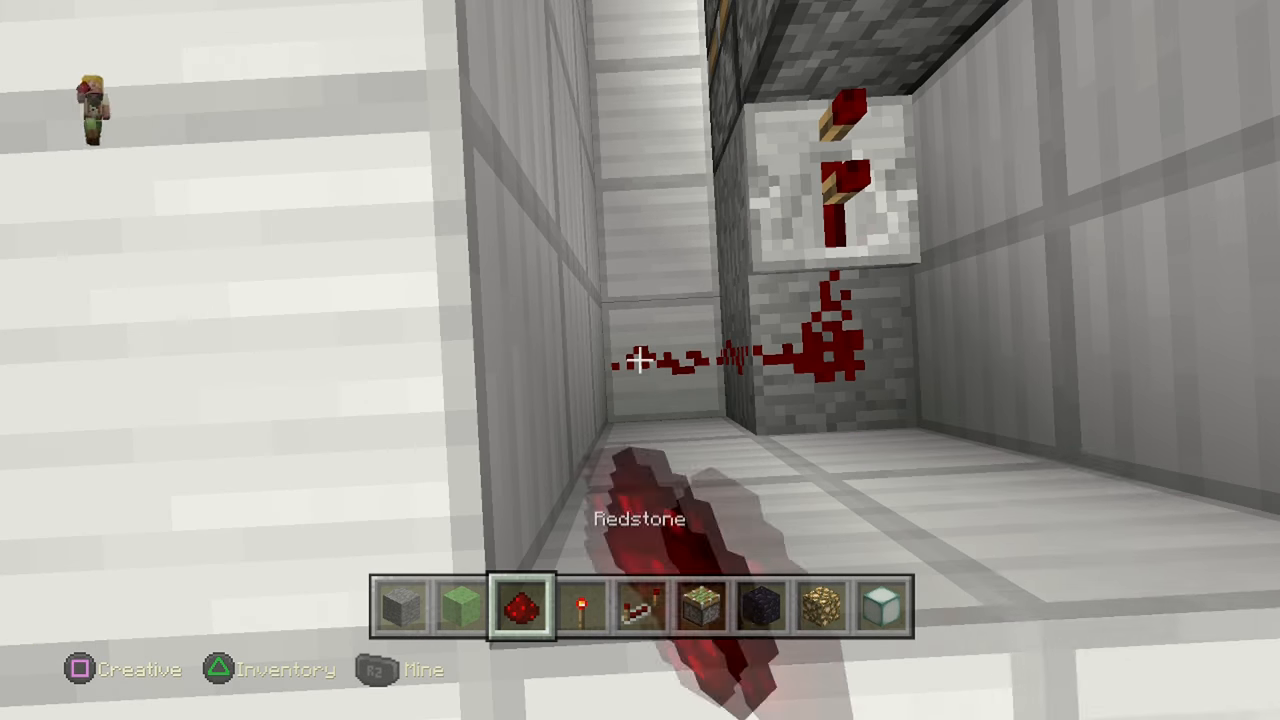
mouse_move(640, 360)
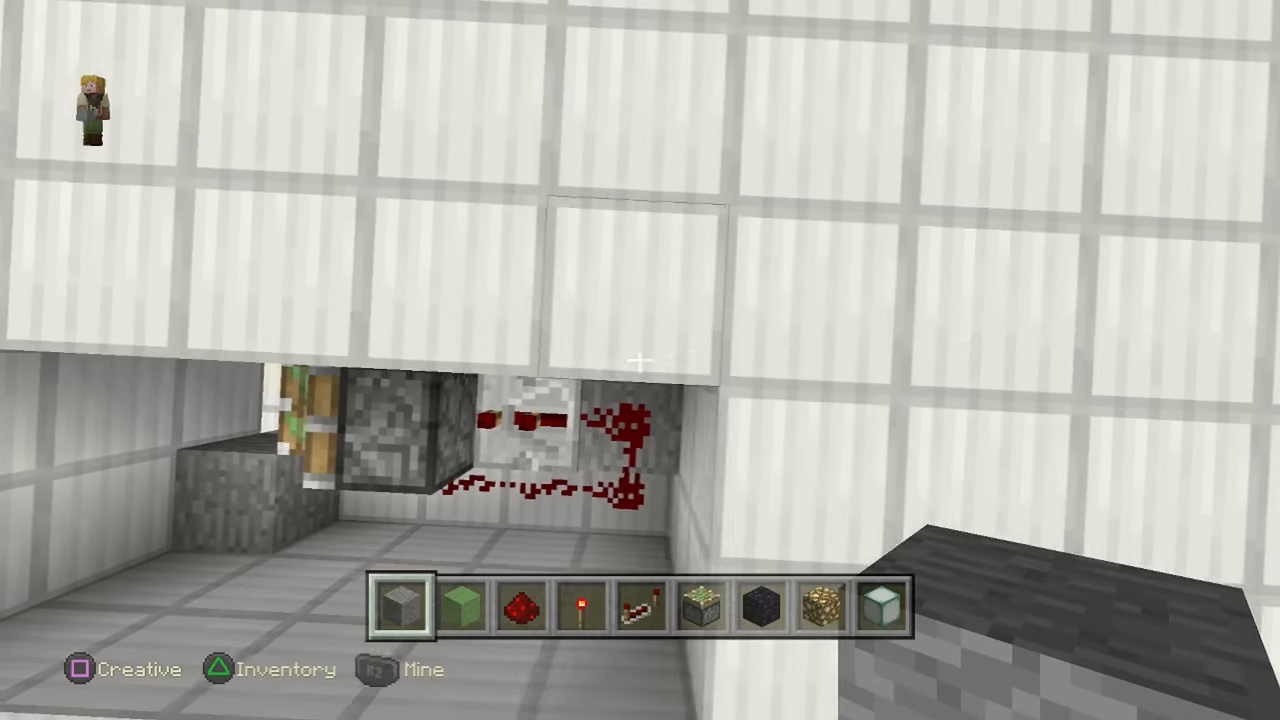
mouse_move(640, 360)
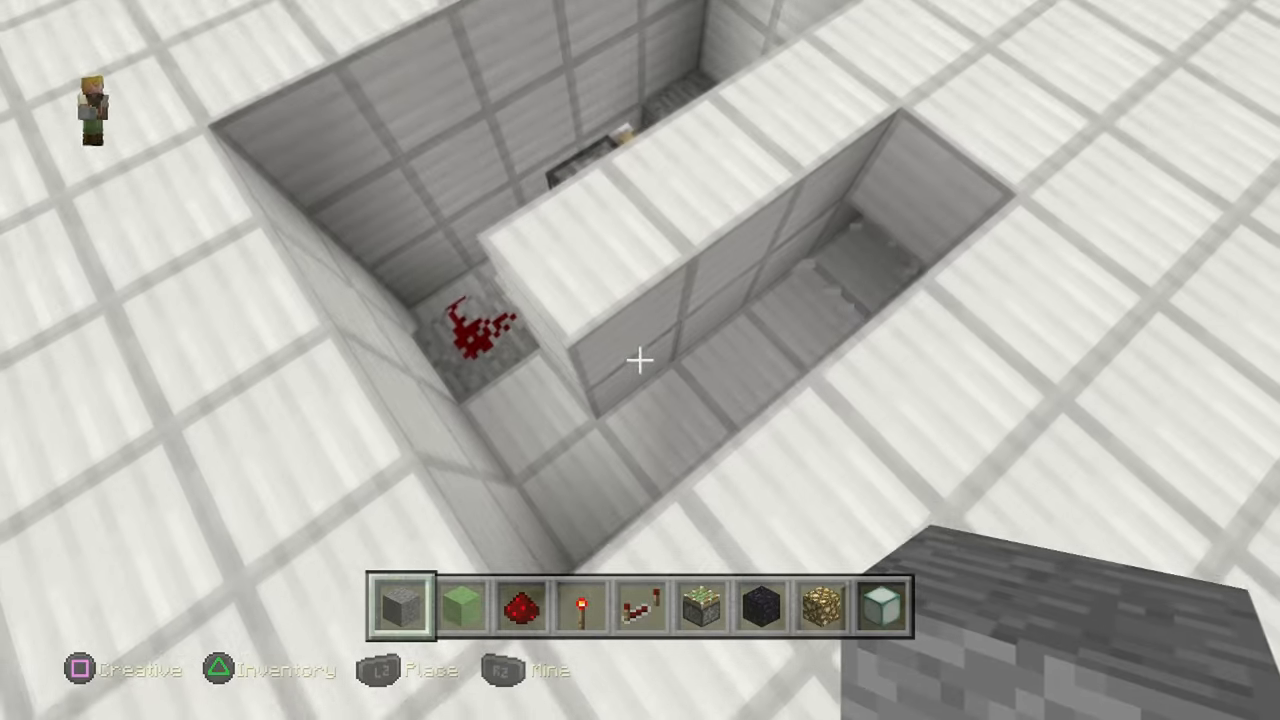
Mine the quartz floor beside the shaft, leaving a one-block wall between the pits
key("2")
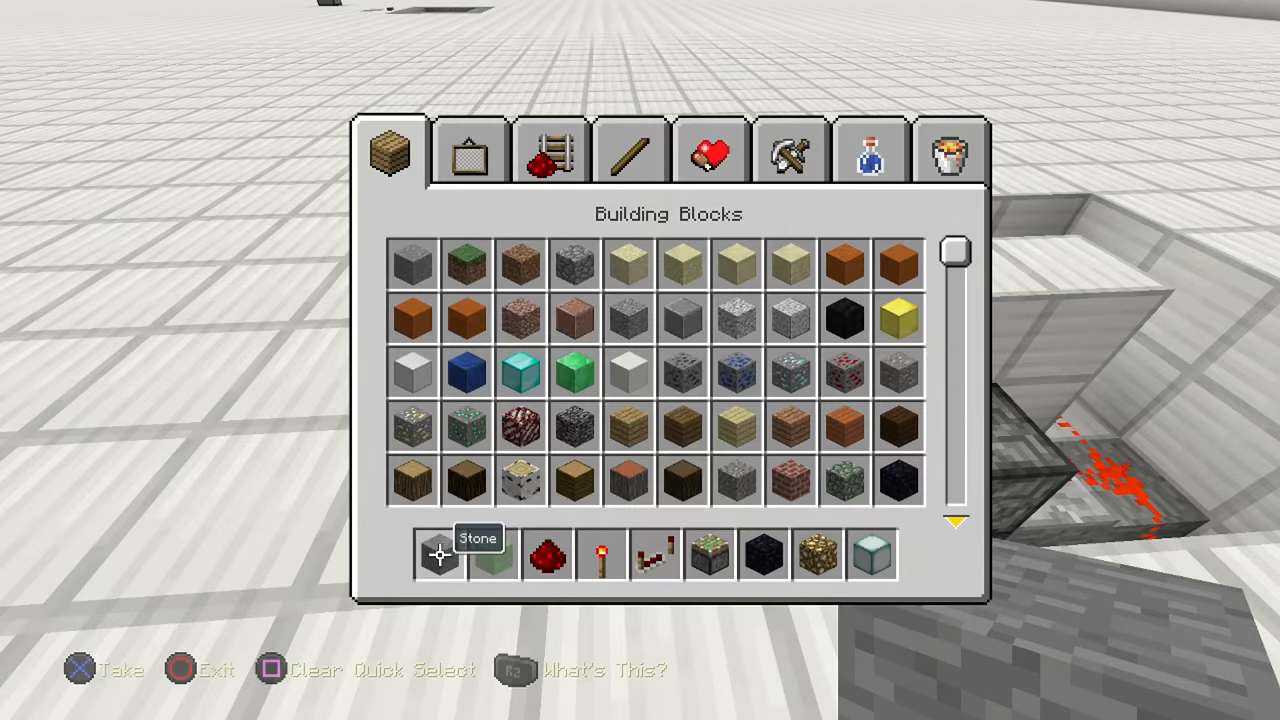
Swap a stone pressure plate into the glowstone hotbar slot from the Redstone tab and exit
left_click(548, 156)
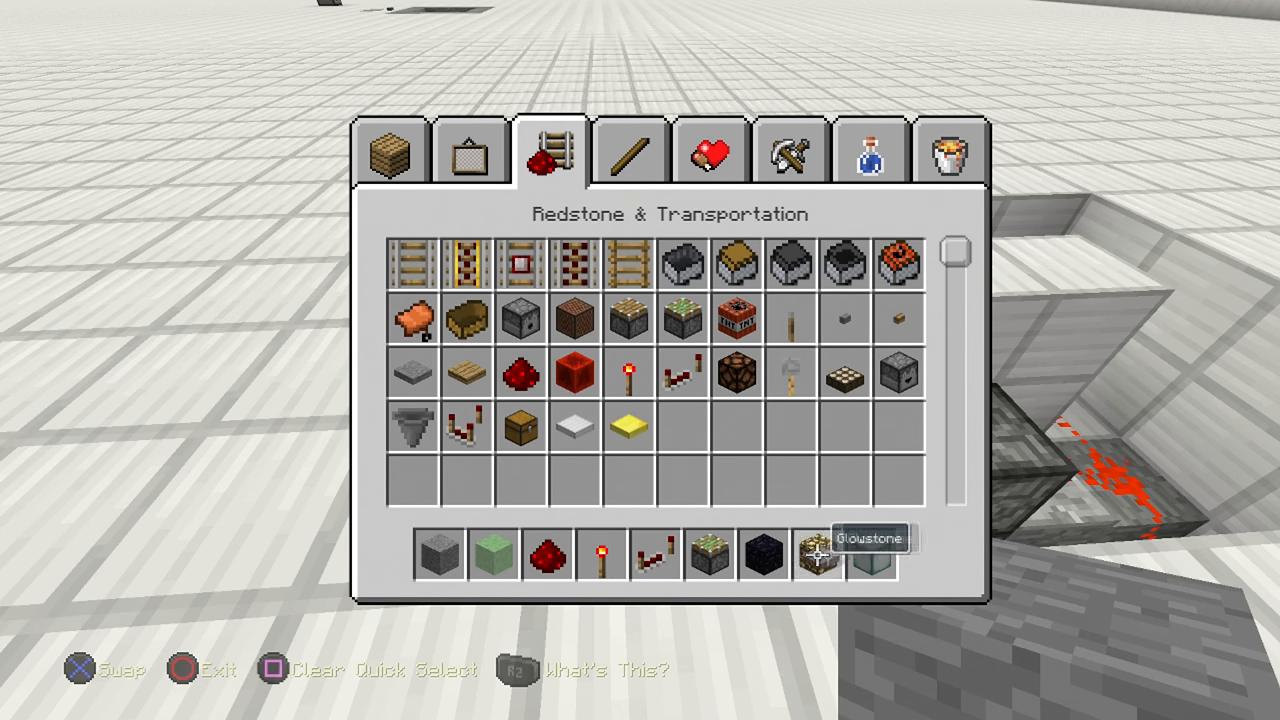
key("Escape")
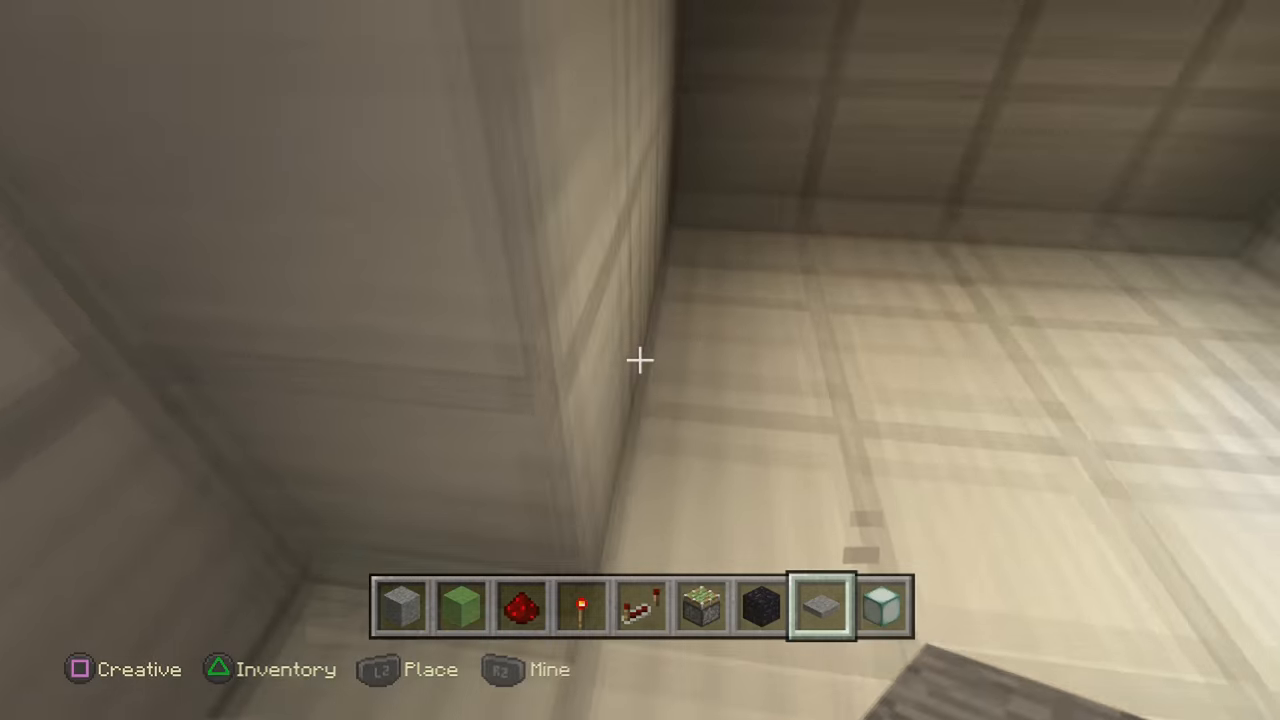
mouse_move(640, 360)
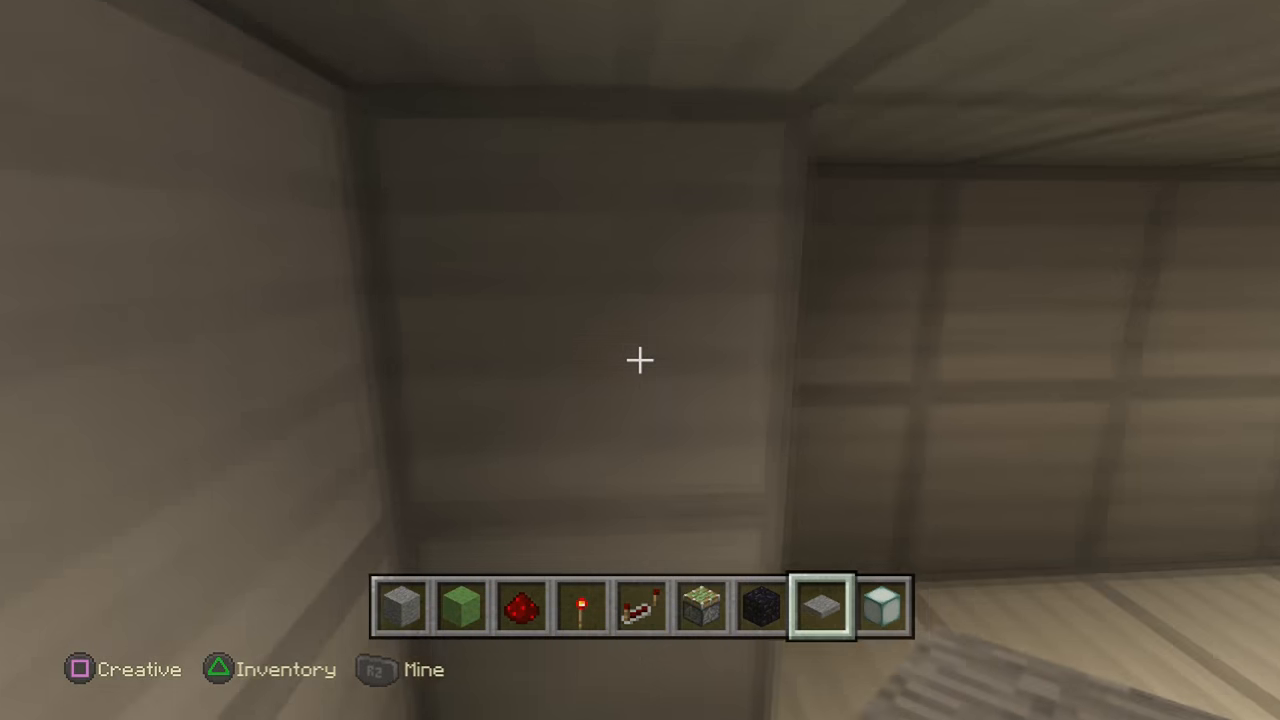
mouse_move(640, 360)
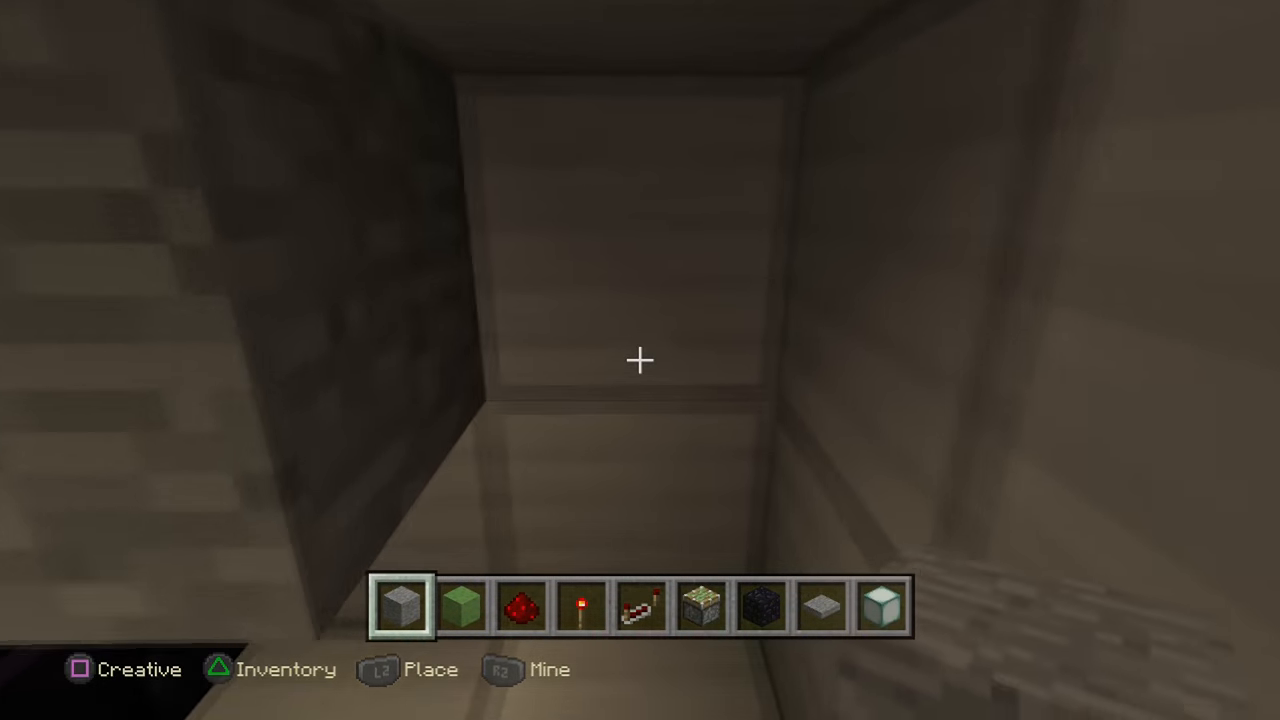
mouse_move(640, 360)
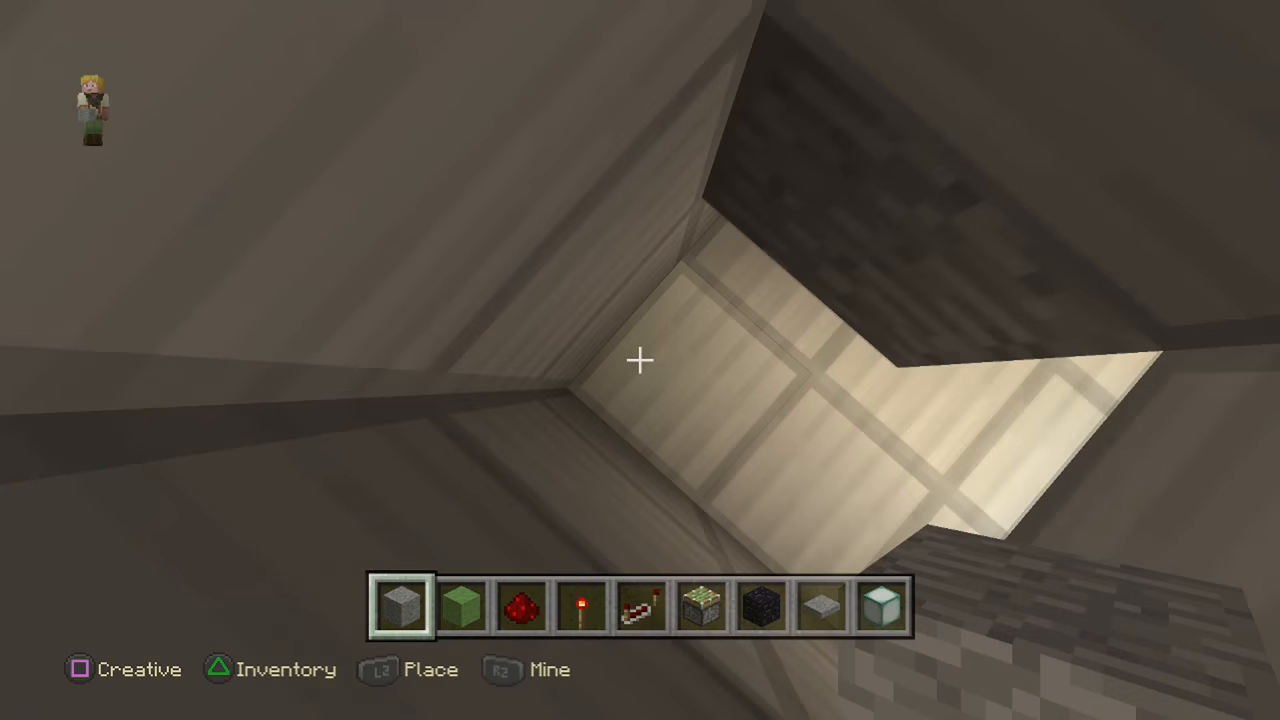
mouse_move(640, 360)
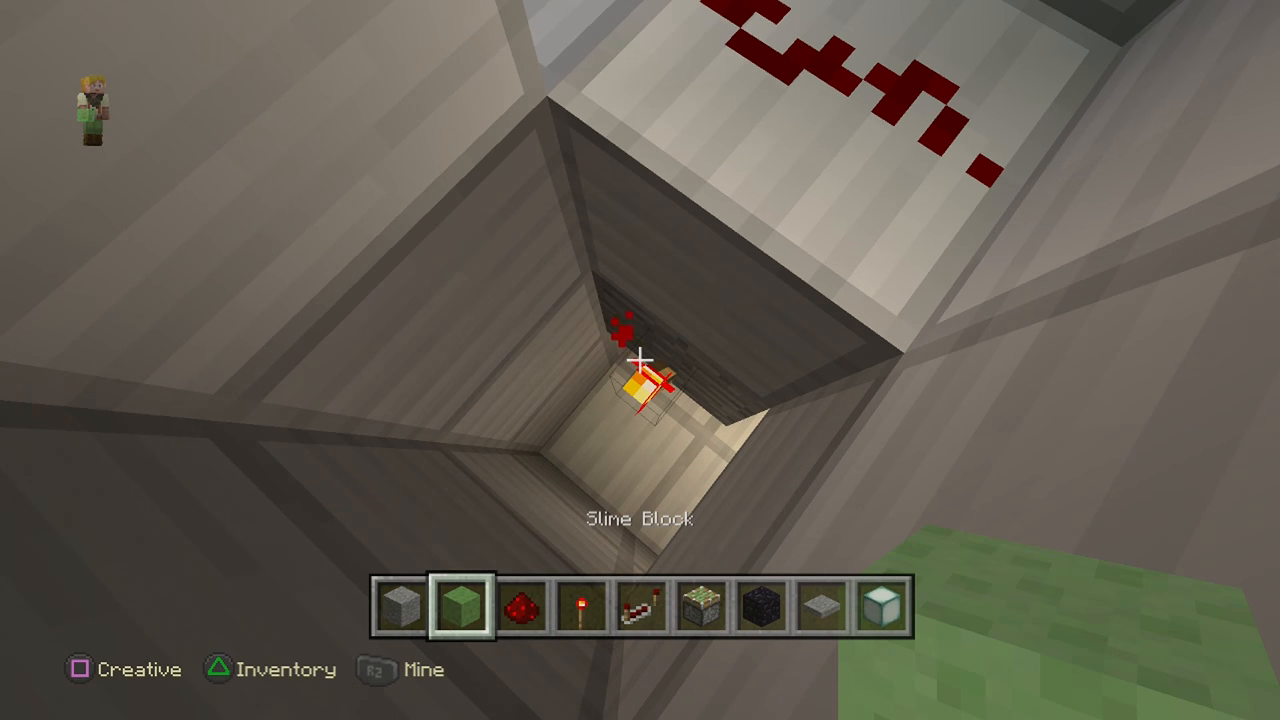
mouse_move(640, 360)
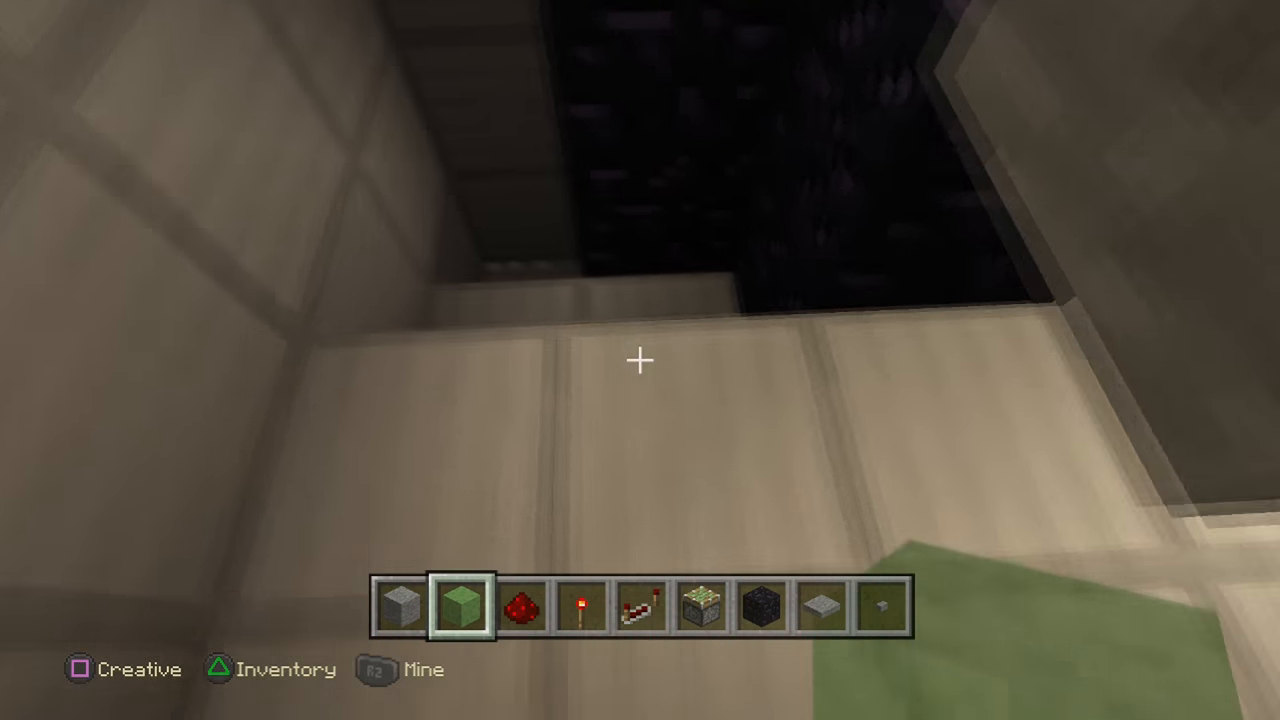
mouse_move(640, 360)
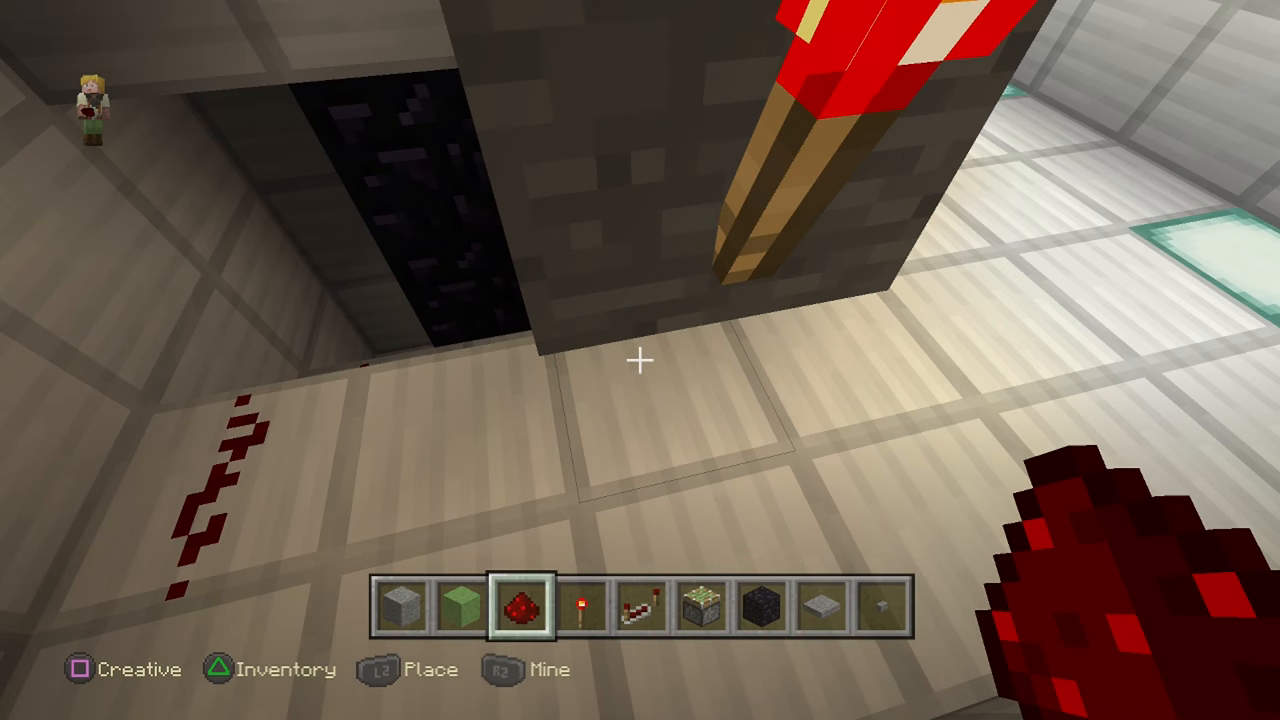
mouse_move(640, 360)
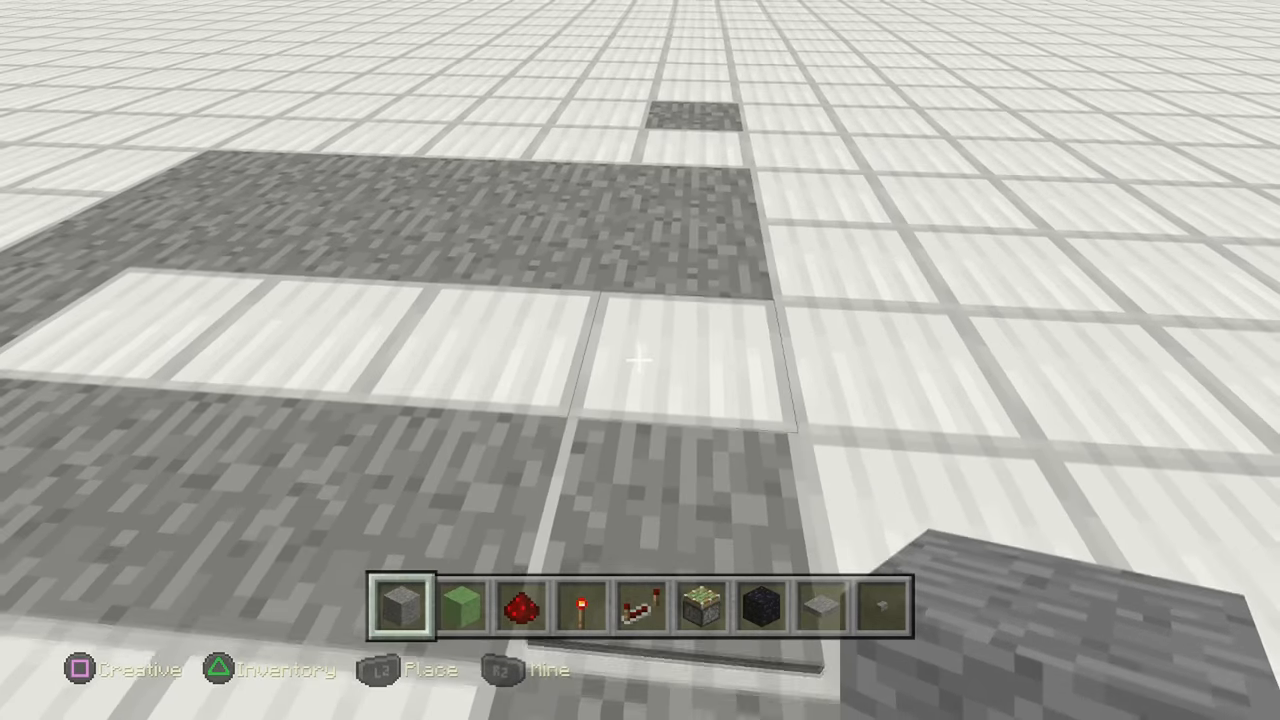
mouse_move(640, 360)
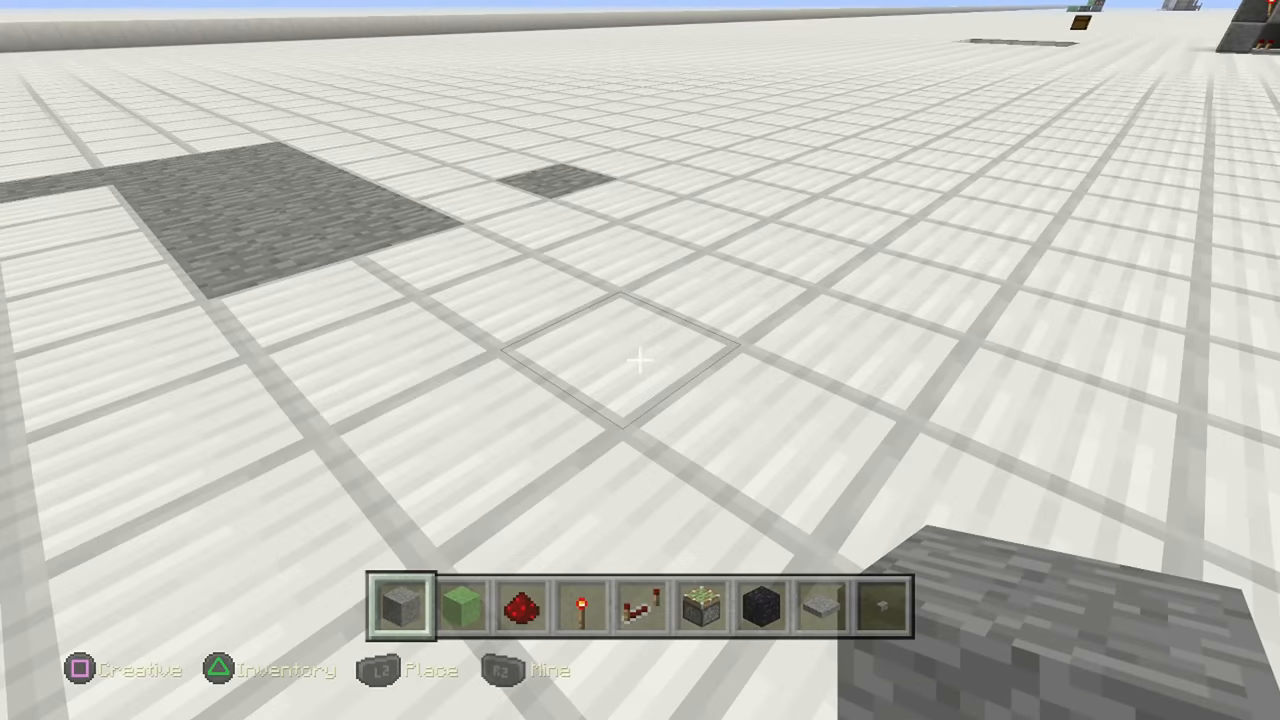
mouse_move(640, 360)
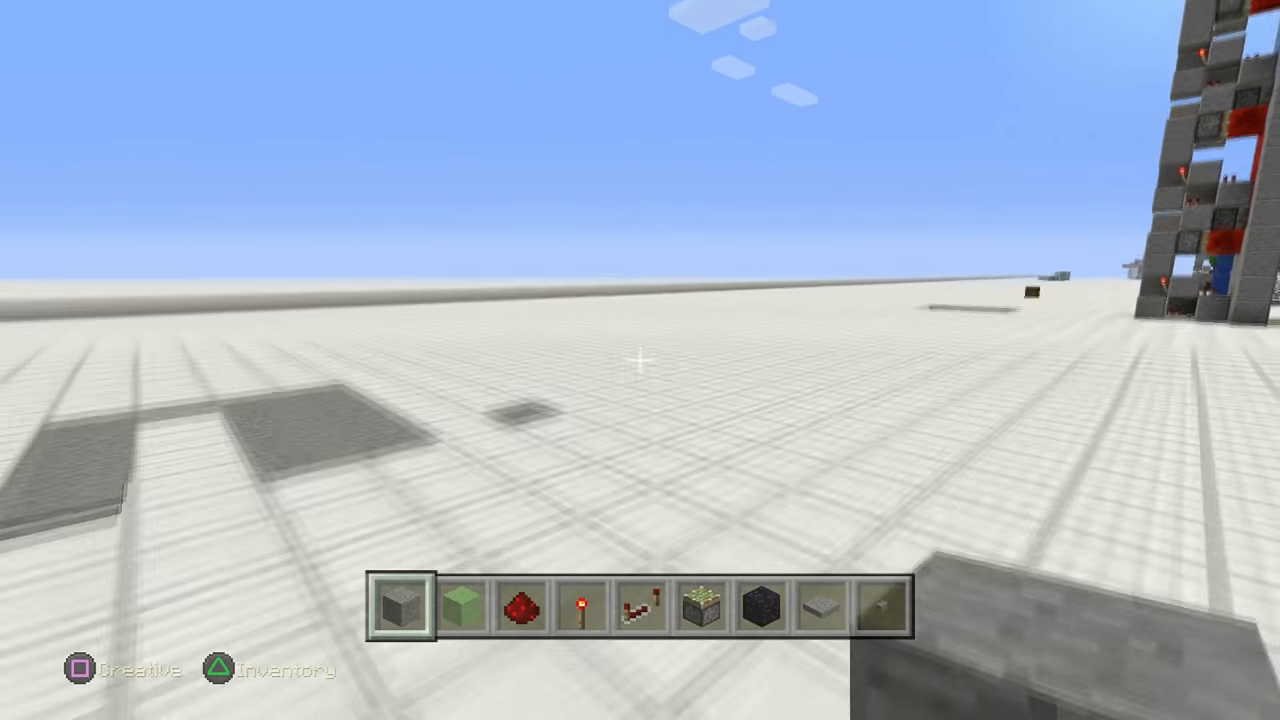